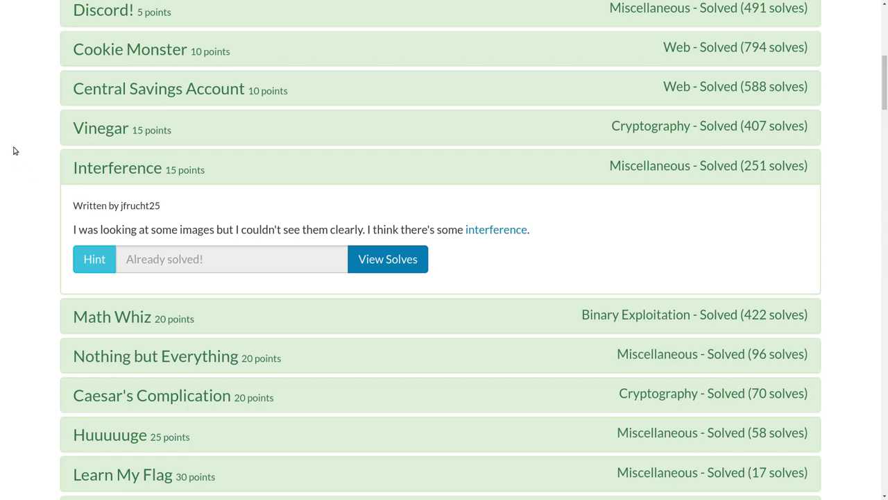
# Step: Download the interference challenge zip with wget from the static.tjctf.org URL
pyautogui.doubleClick(116, 166)
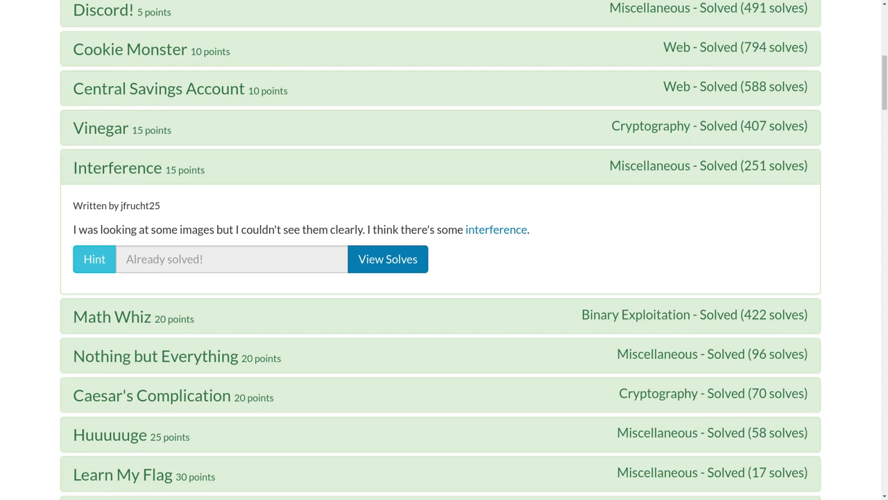
pyautogui.moveTo(752, 151)
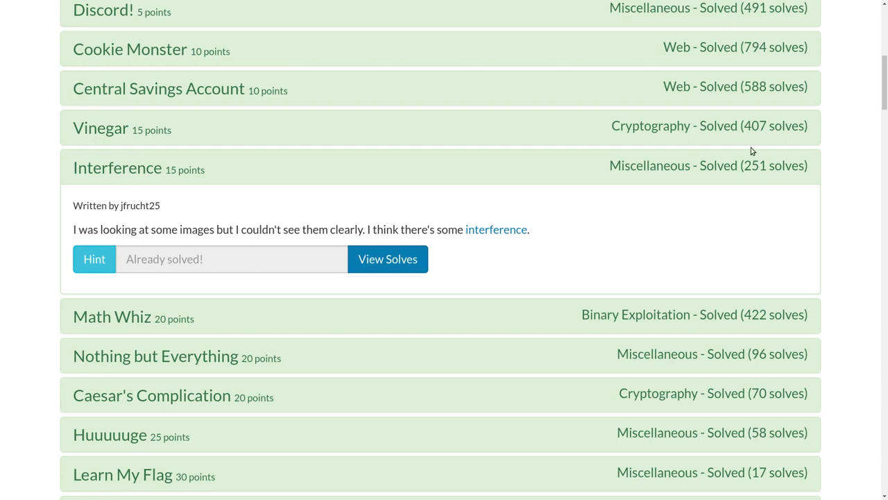
pyautogui.moveTo(682, 198)
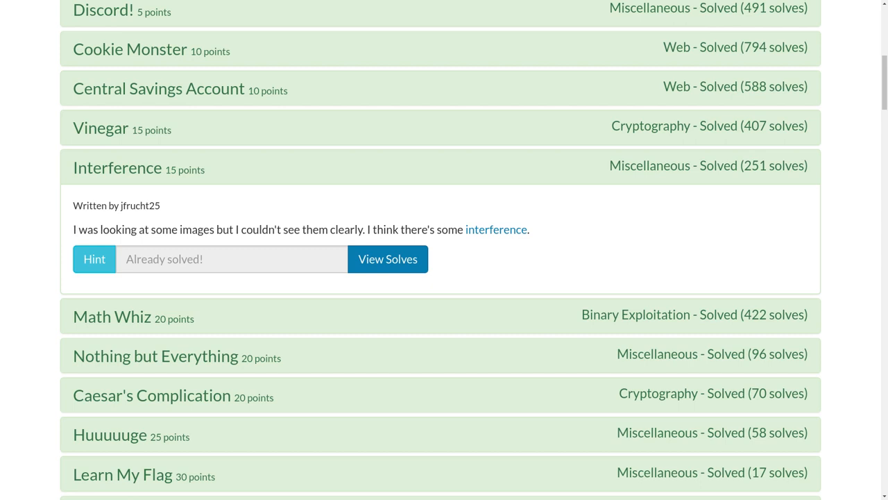
pyautogui.moveTo(375, 229)
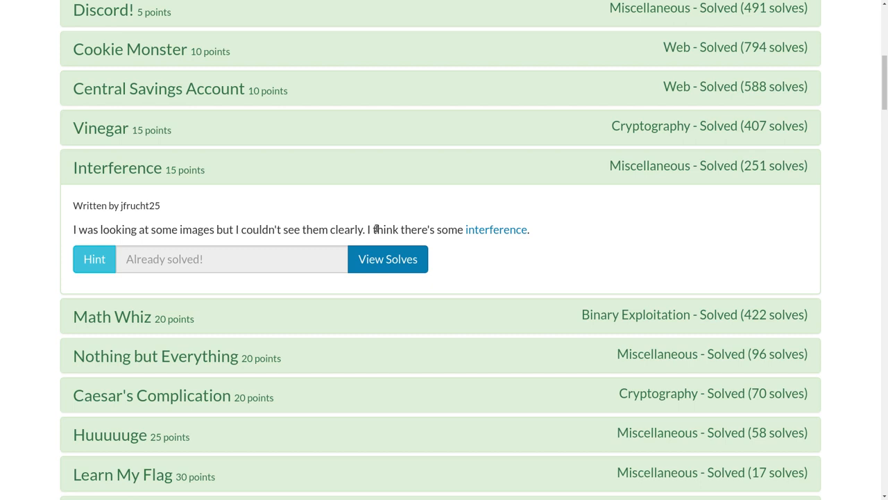
pyautogui.rightClick(495, 229)
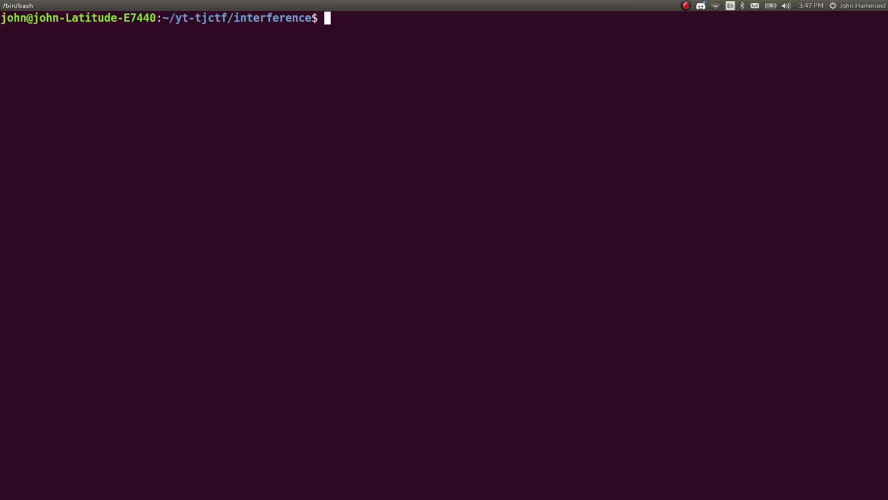
pyautogui.write('wget "https://static.tjctf.org/01a68dd1c1db3bb4eb69853b32cb4dbbc22c6c05abf99473')
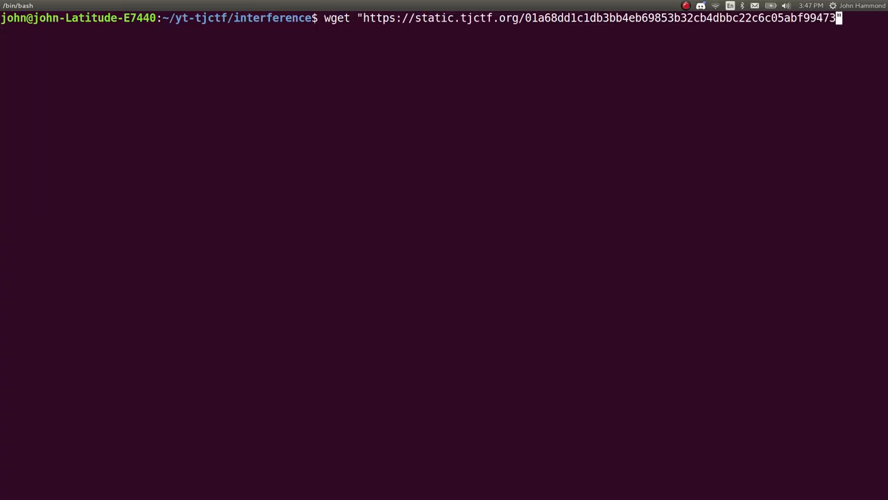
pyautogui.press('Return')
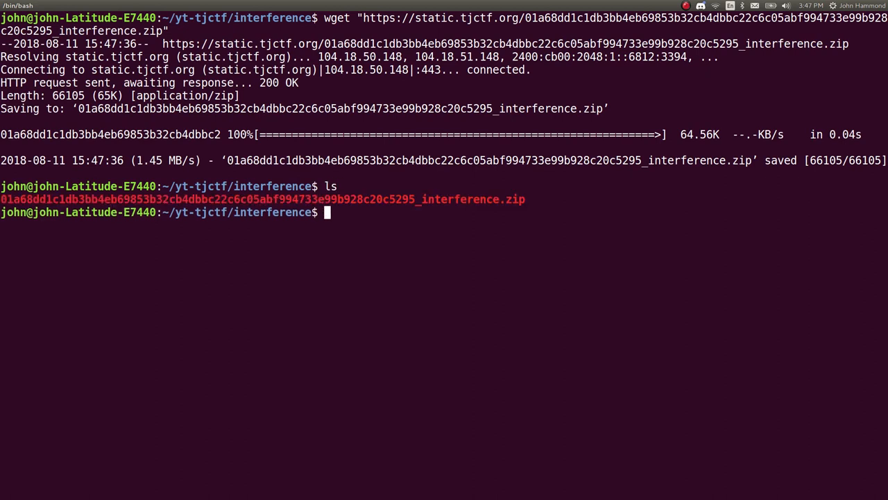
# Step: Unzip the archive into v1.png and v2.png and view v1.png with eog
pyautogui.press('Return')
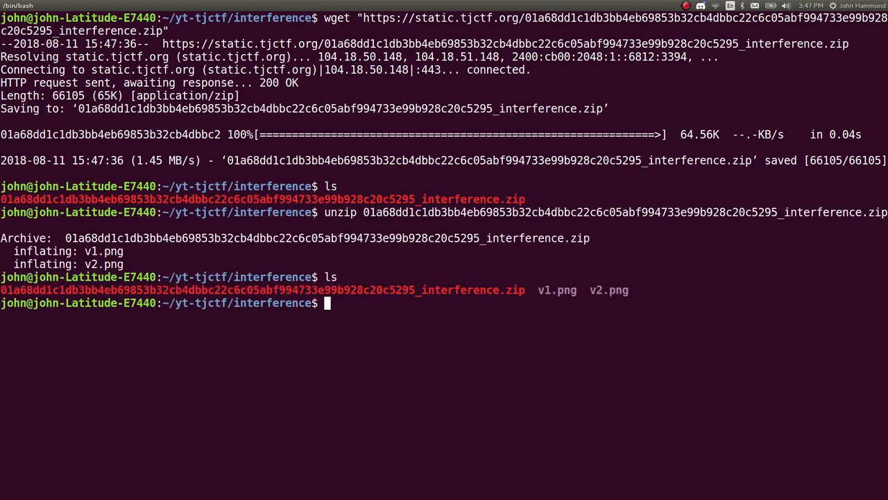
pyautogui.write('eog')
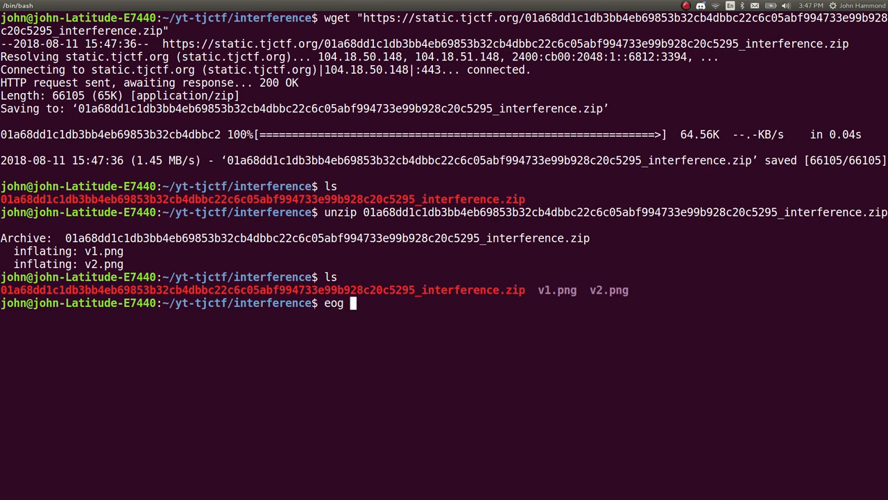
pyautogui.press('Return')
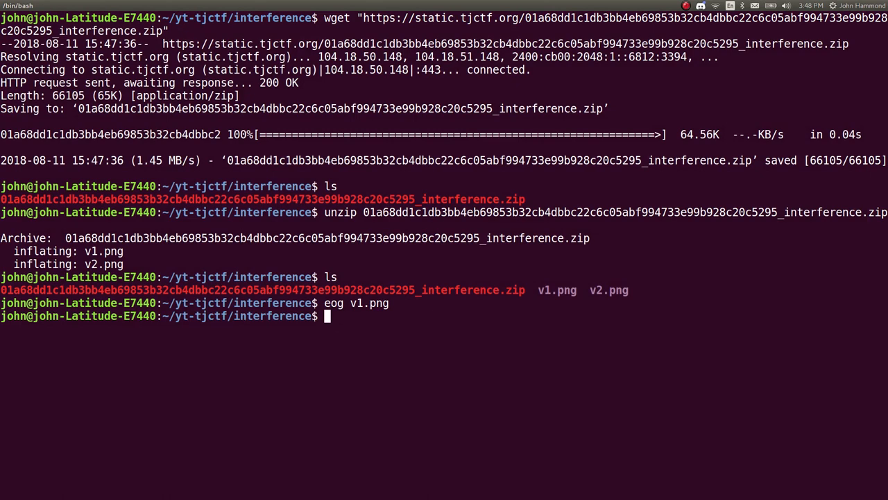
# Step: List the files with ls -l and ls -lh, showing v1.png 30K and v2.png 36K
pyautogui.write('ls -l')
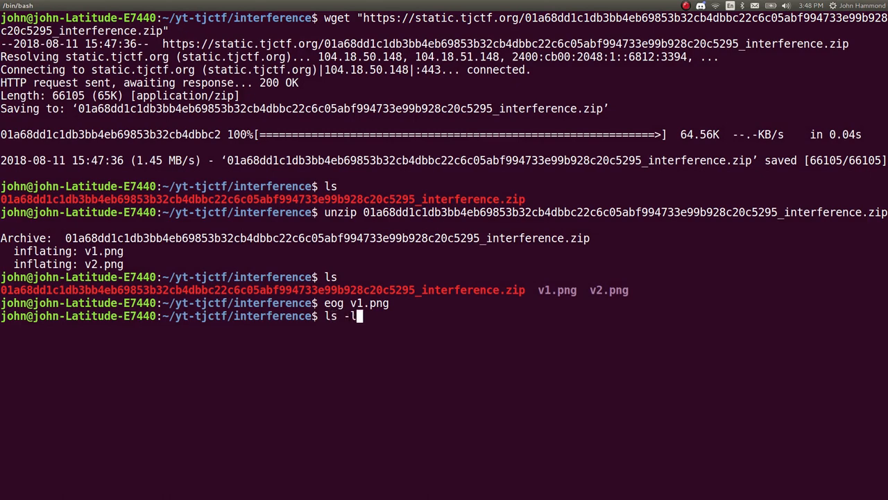
pyautogui.press('Return')
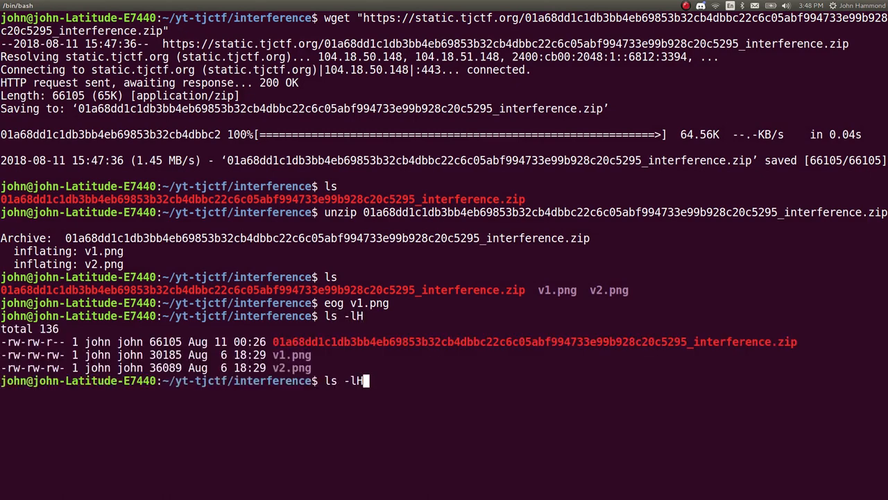
pyautogui.press('Return')
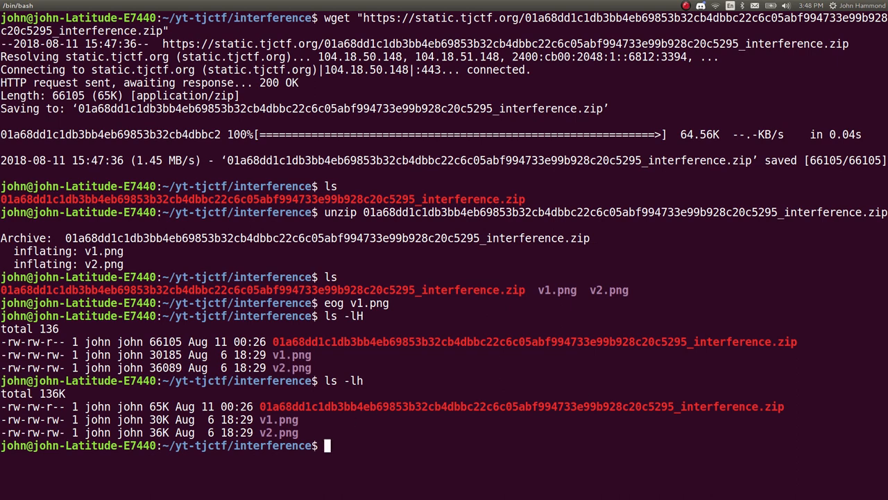
# Step: Show a hex dump of v1.png with xxd
pyautogui.write('x')
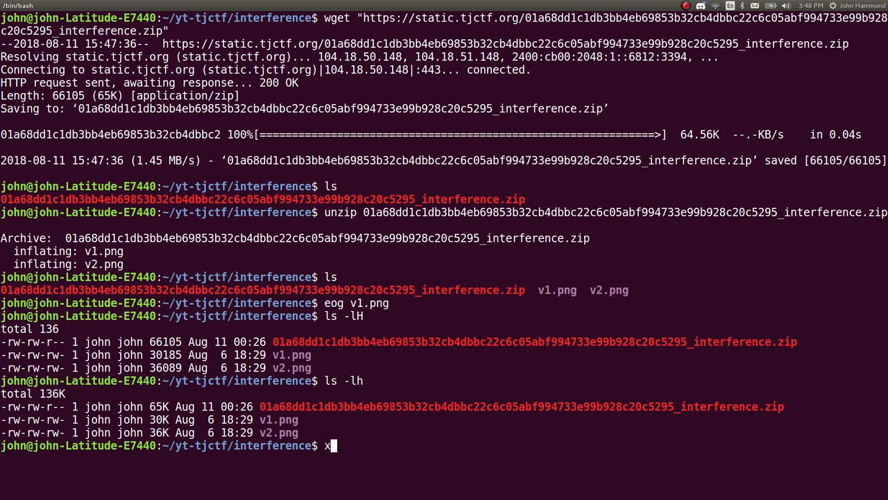
pyautogui.write('xd')
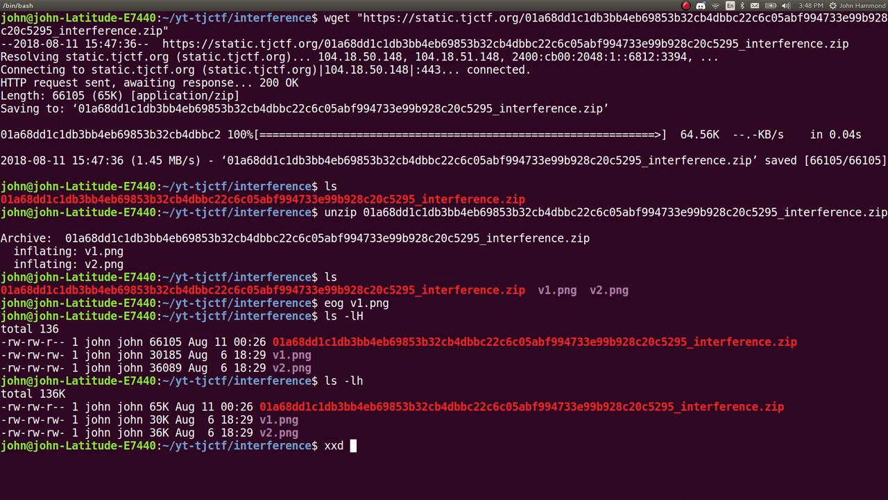
pyautogui.write('v1.png')
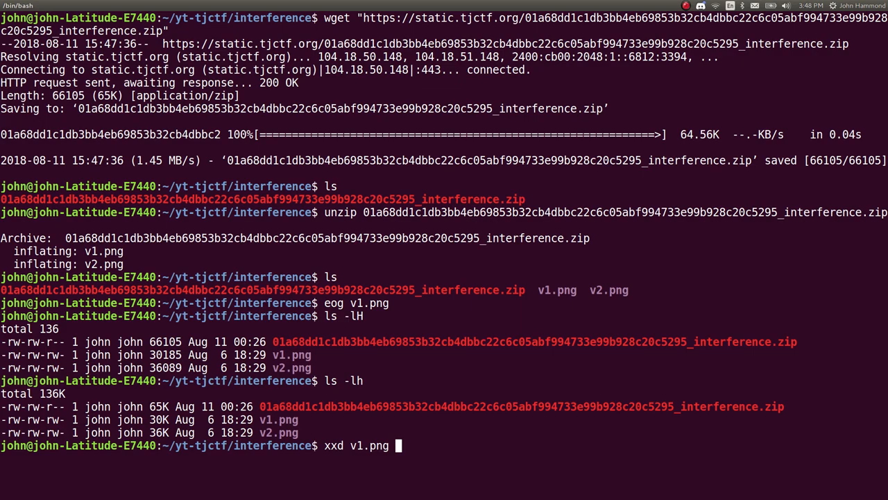
pyautogui.press('Return')
pyautogui.write('xxd v1.png')
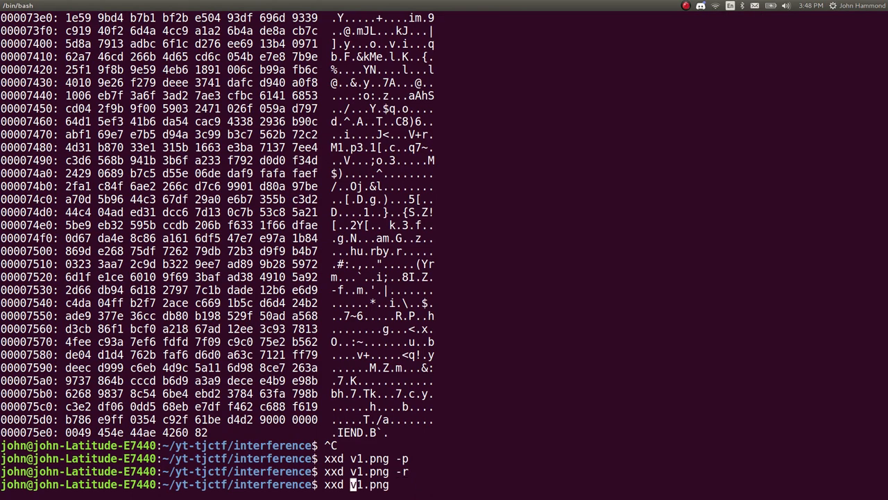
# Step: Save plain xxd -p hex dumps of v1.png and v2.png into one.txt and two.txt
pyautogui.write(' -p')
pyautogui.press('Return')
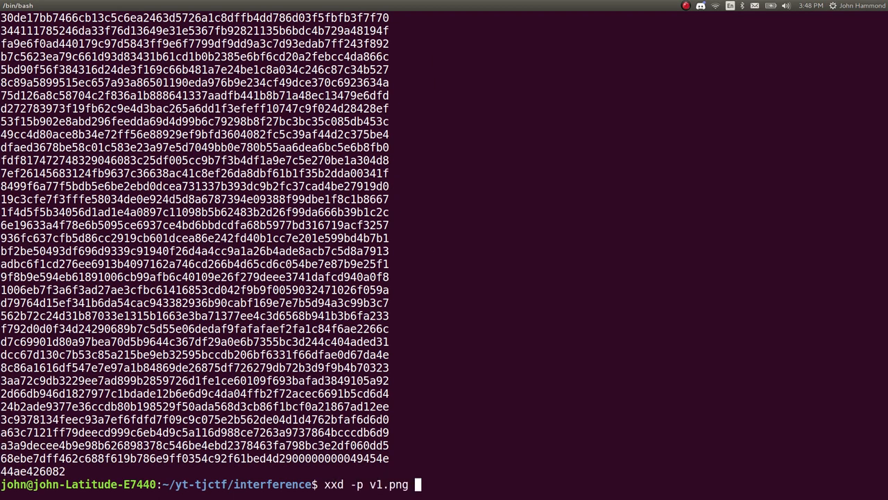
pyautogui.press('Return')
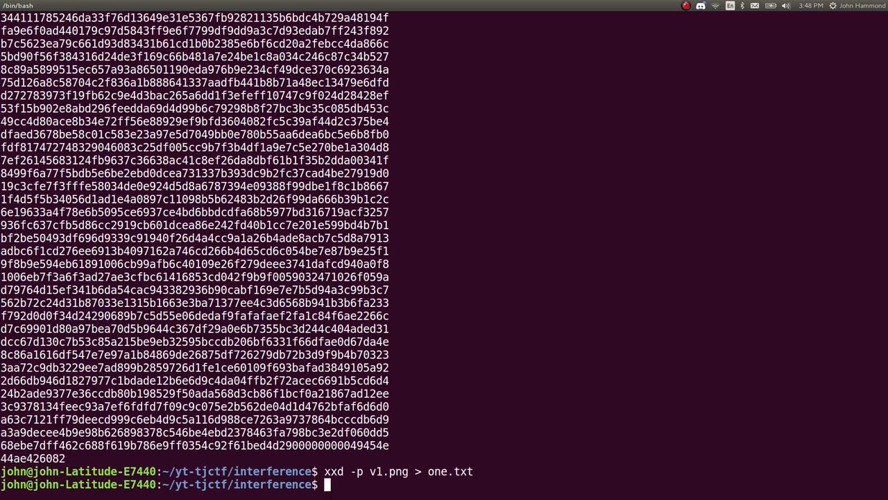
pyautogui.write('xxd -p v2.png > one.txt')
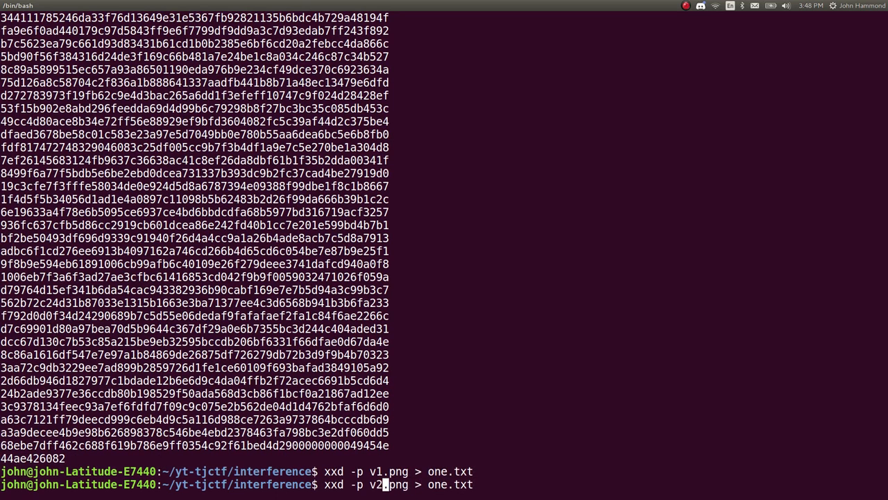
pyautogui.press('Return')
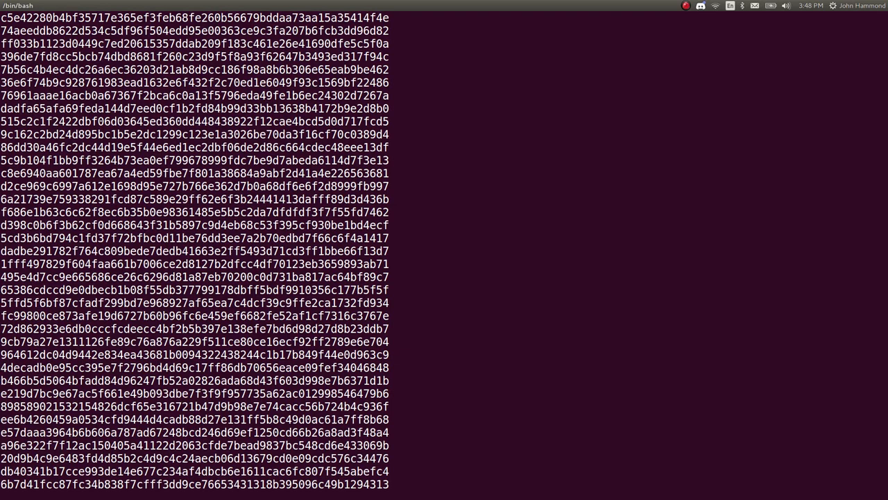
pyautogui.scroll(-3)
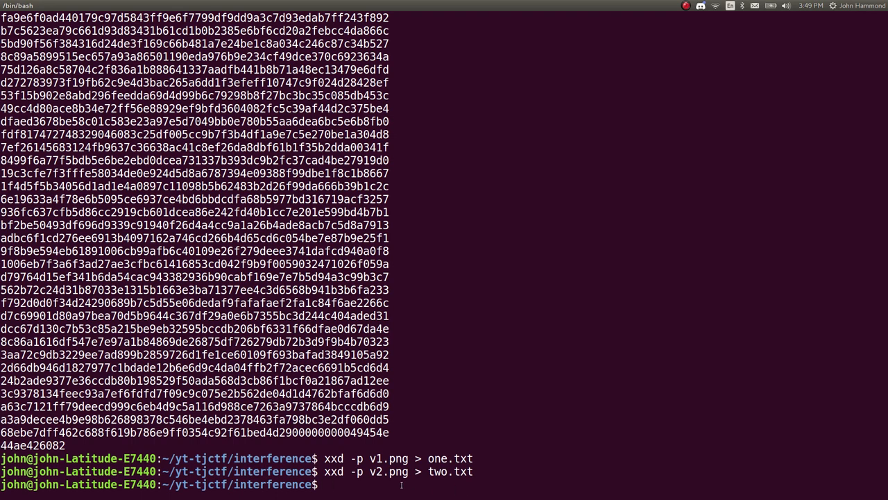
pyautogui.doubleClick(389, 472)
pyautogui.write('gim')
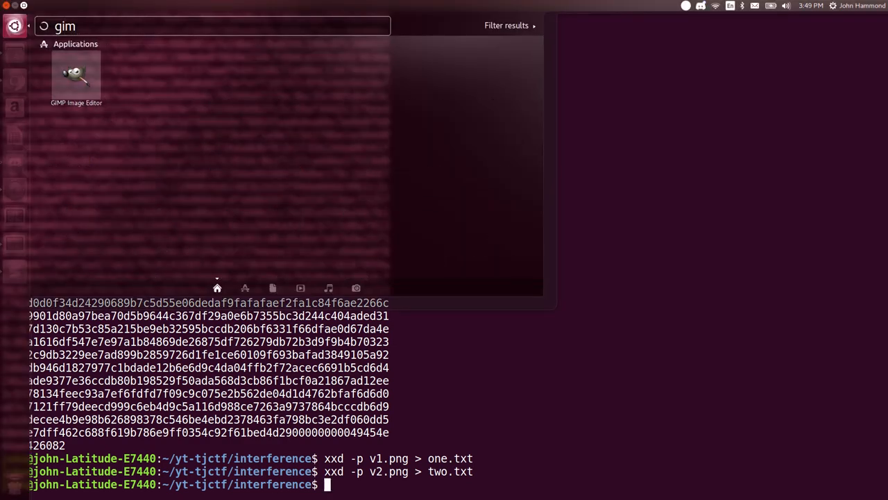
# Step: Launch GIMP and load v2.png from the interference folder
pyautogui.click(77, 72)
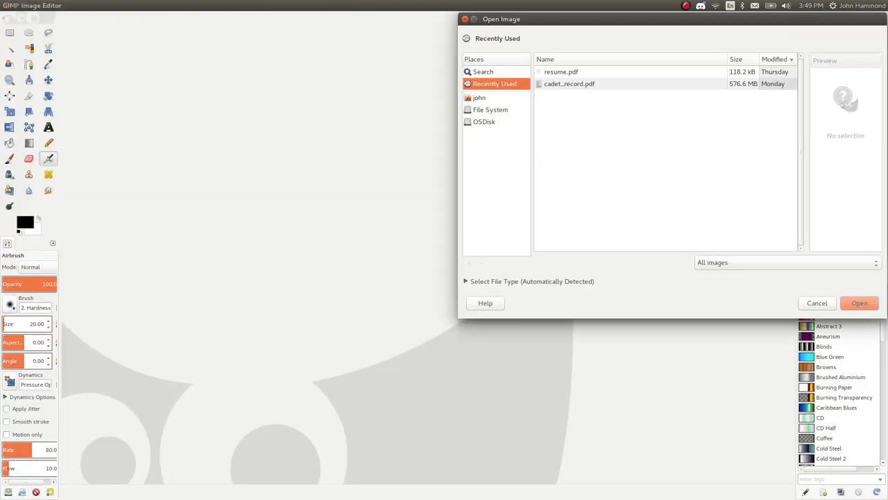
pyautogui.click(480, 97)
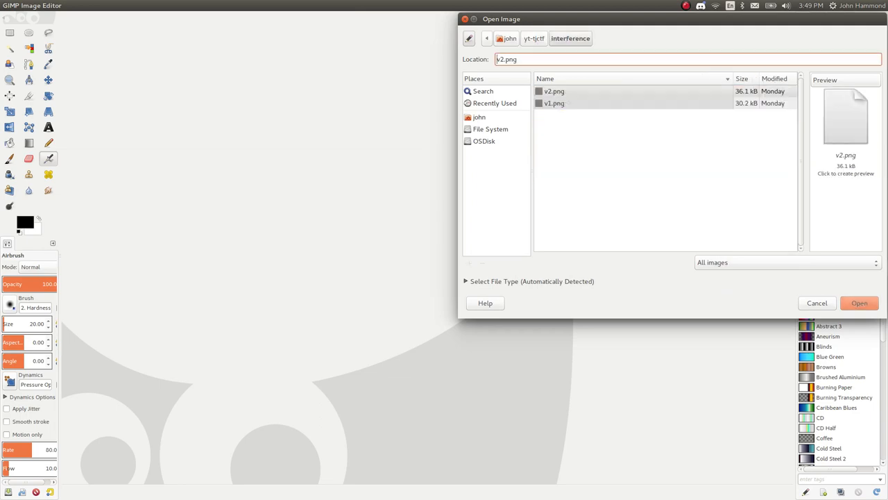
pyautogui.click(859, 303)
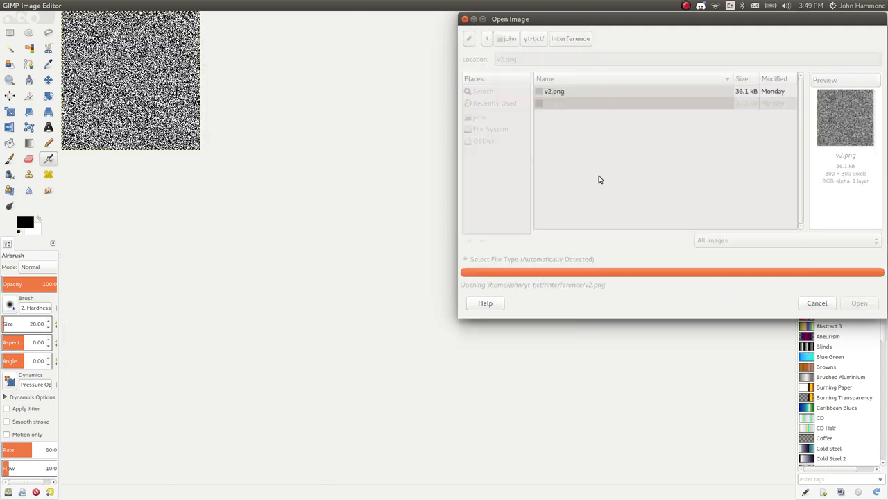
pyautogui.click(859, 302)
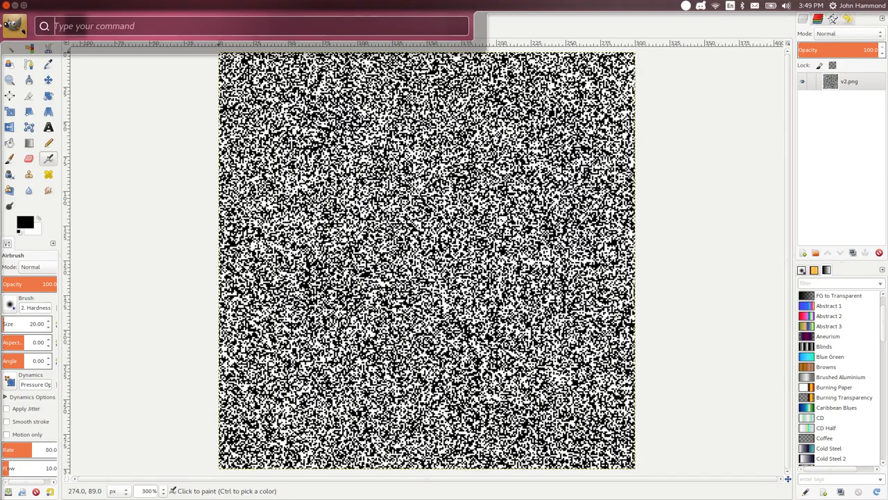
# Step: Apply a Threshold with its low value at 1 to v2.png, revealing the QR code
pyautogui.write('thres')
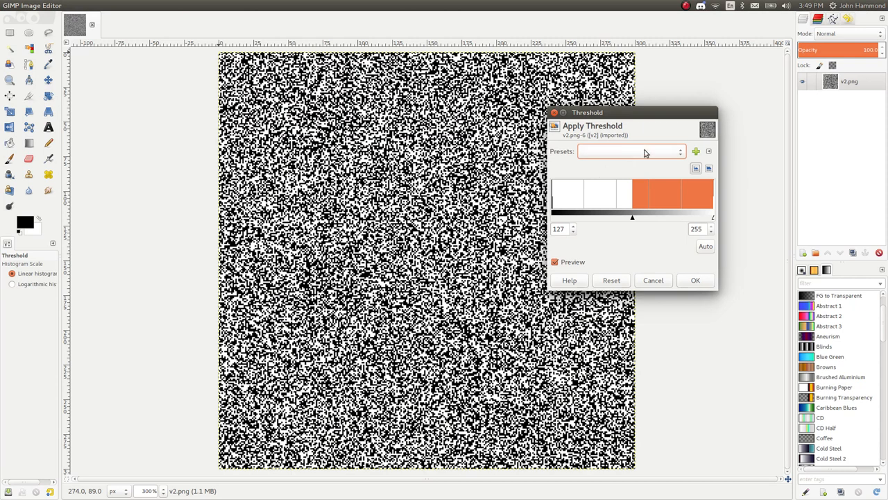
pyautogui.moveTo(614, 111)
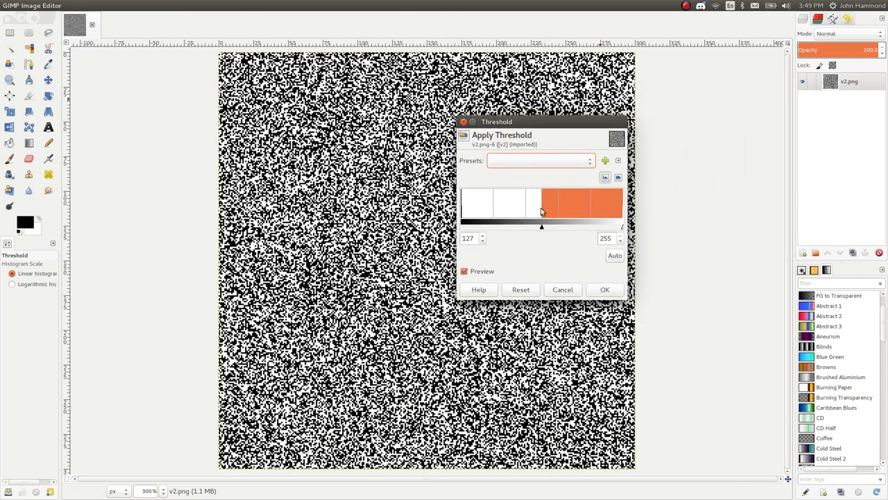
pyautogui.moveTo(497, 122); pyautogui.dragTo(672, 120)
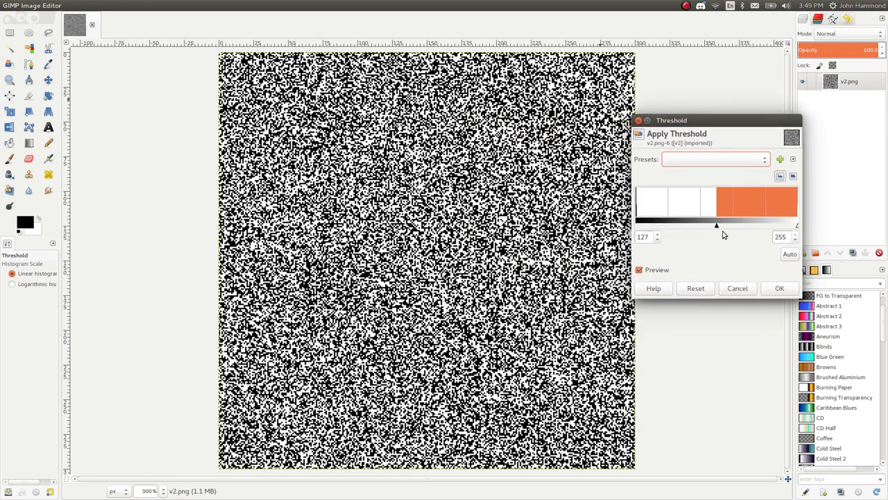
pyautogui.moveTo(716, 225); pyautogui.dragTo(638, 225)
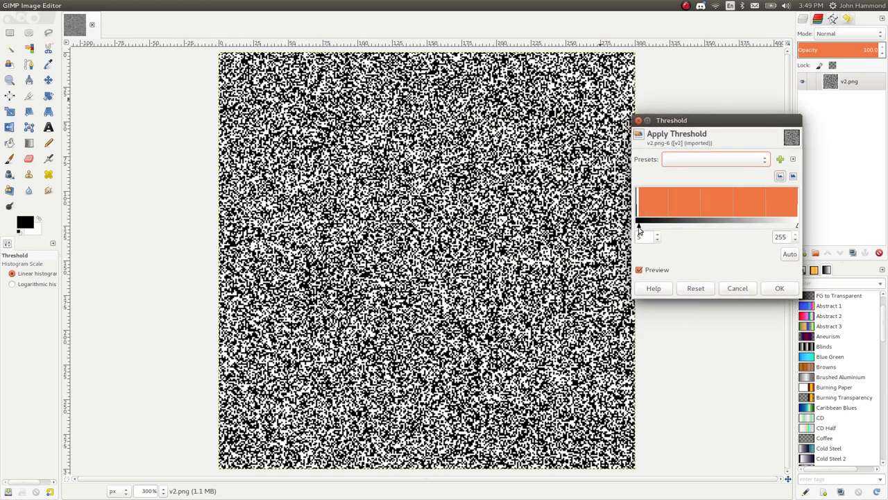
pyautogui.moveTo(639, 224); pyautogui.dragTo(641, 224)
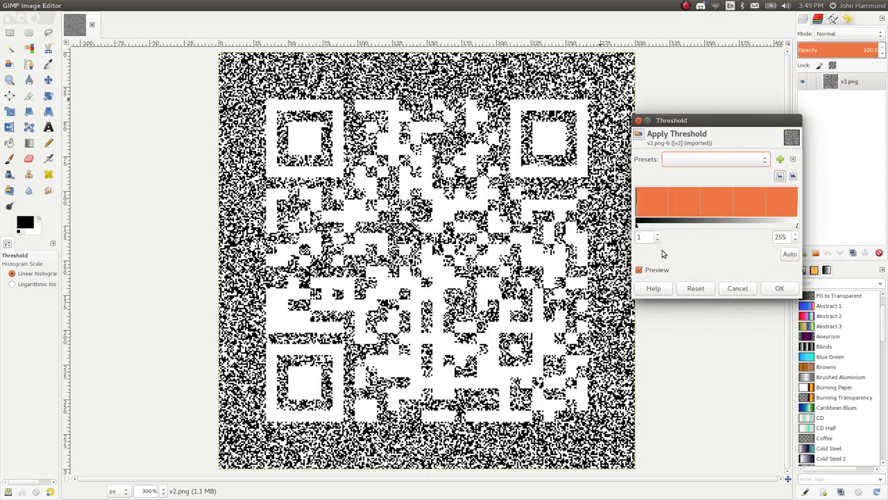
pyautogui.click(780, 288)
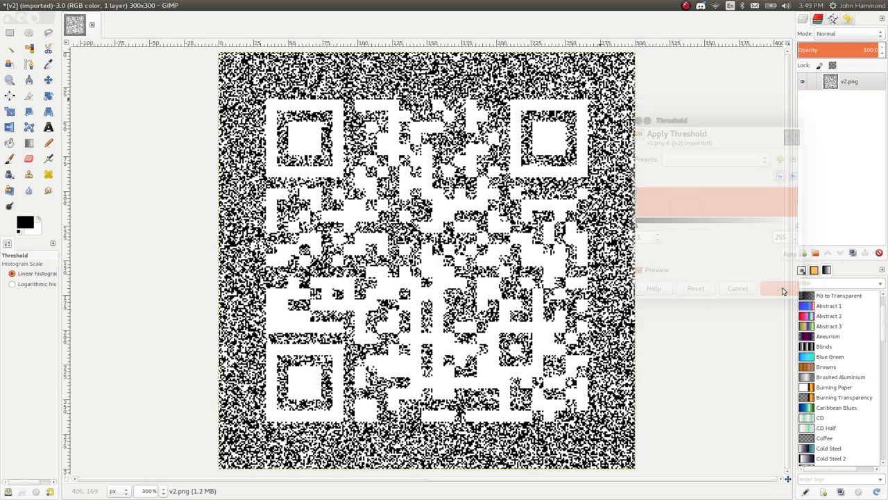
pyautogui.write('invert')
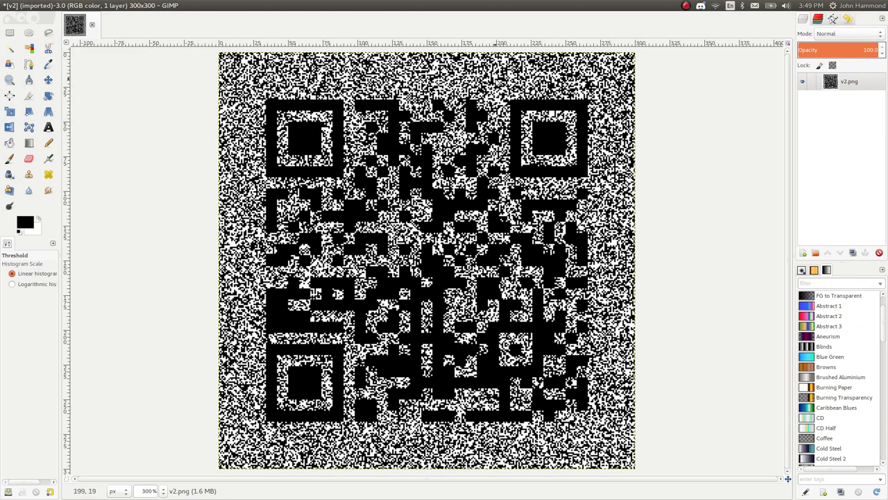
pyautogui.moveTo(696, 128)
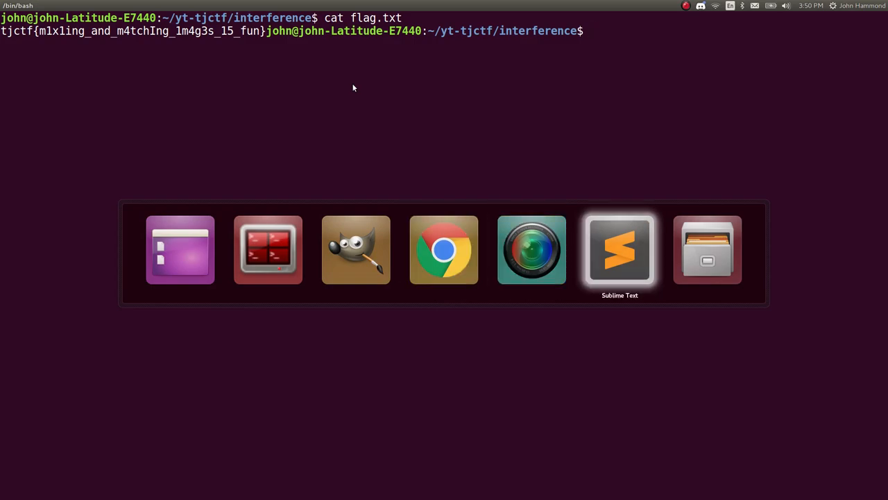
# Step: Switch to Sublime Text after the flag from flag.txt is printed
pyautogui.click(619, 250)
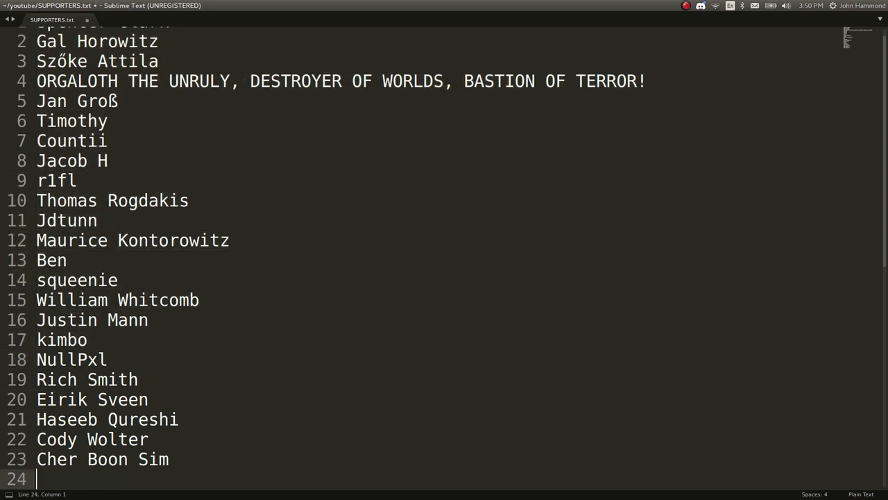
pyautogui.write('kjjshcsui plz su')
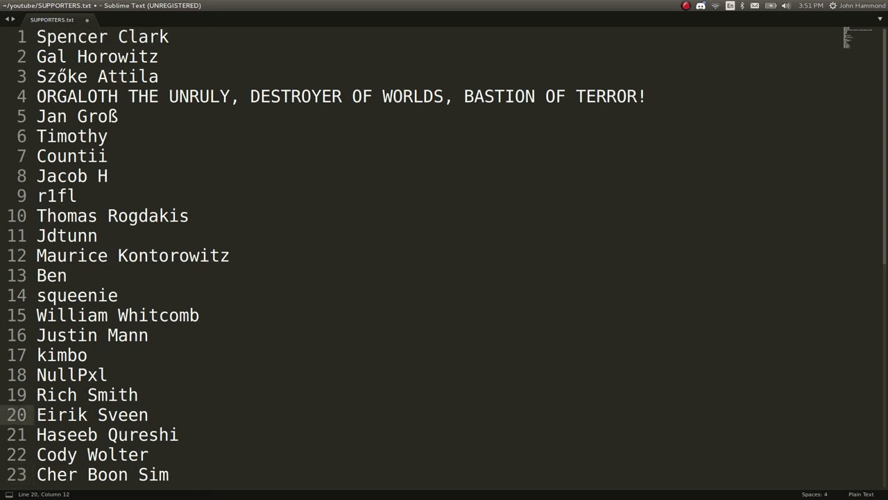
pyautogui.click(147, 413)
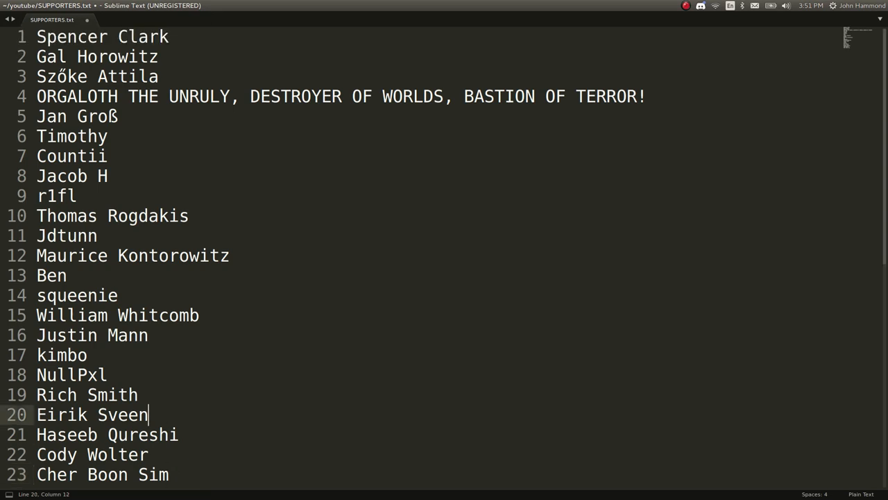